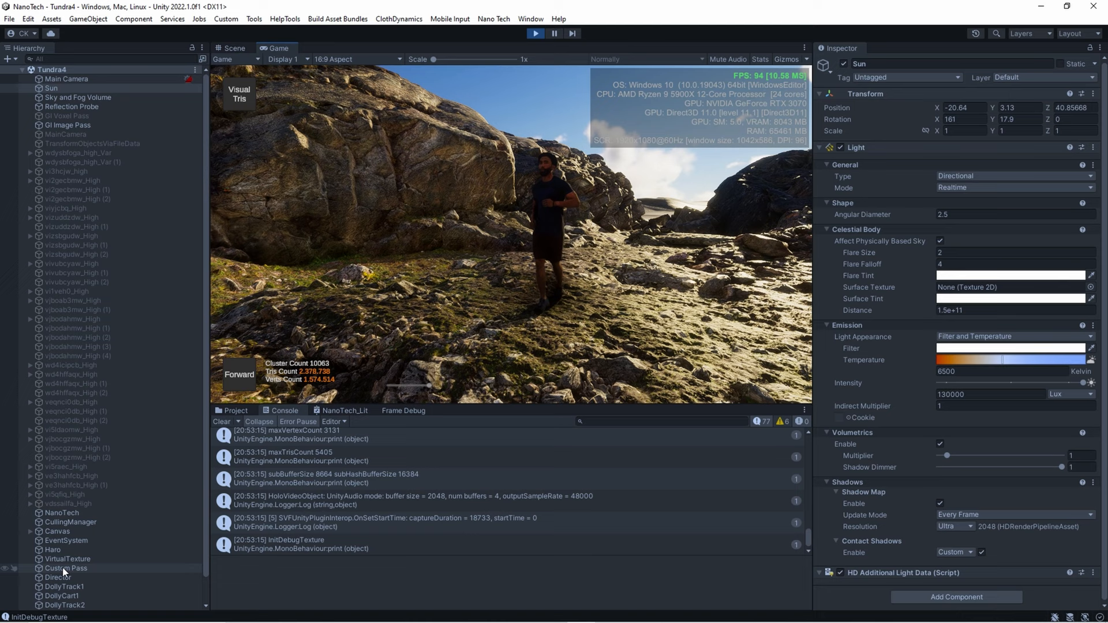
Select wd4icipcb_High and raise its Color Controls saturation to 4.
left_click(67, 124)
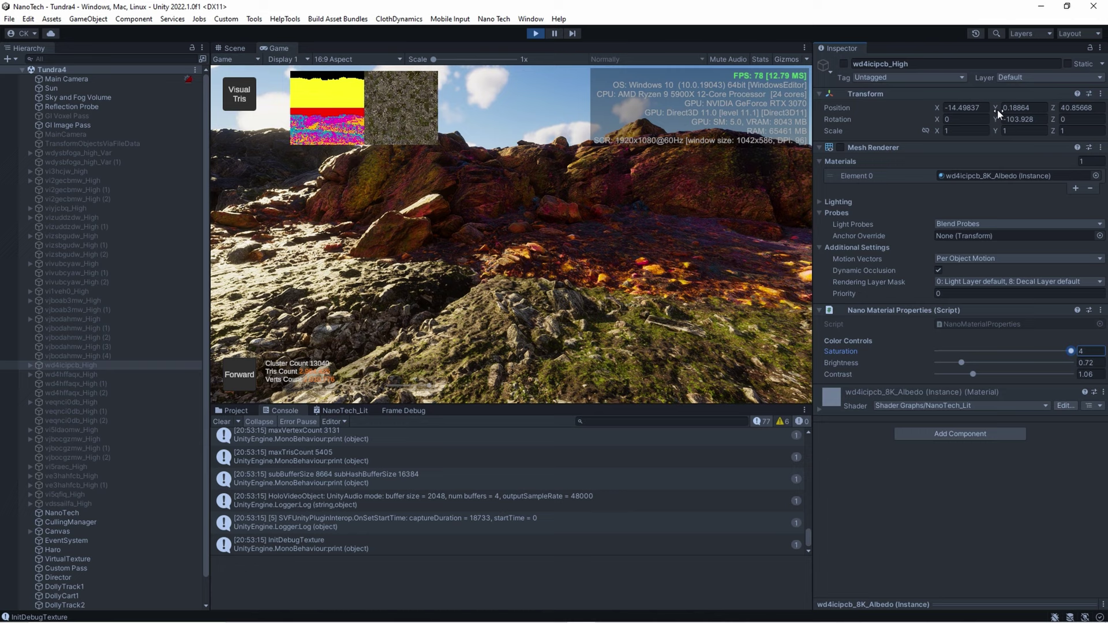
Lower the rock's Saturation slider to about 1.43.
left_click_drag(1069, 351, 984, 352)
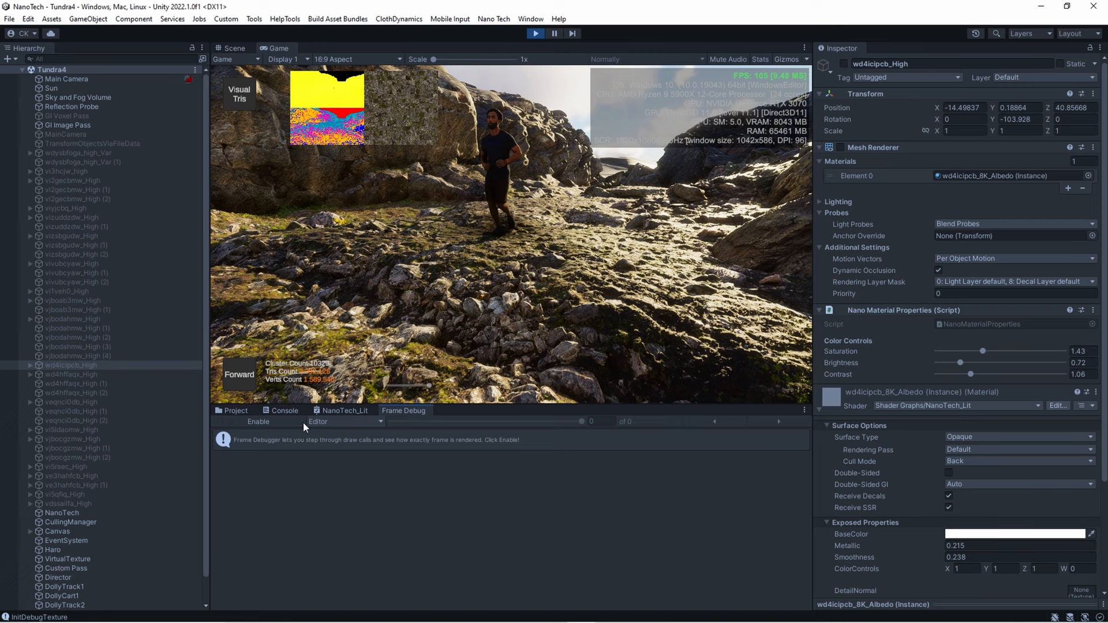
Show the NanoTech_Lit Shader Graph editor from the bottom panel tab.
left_click(258, 421)
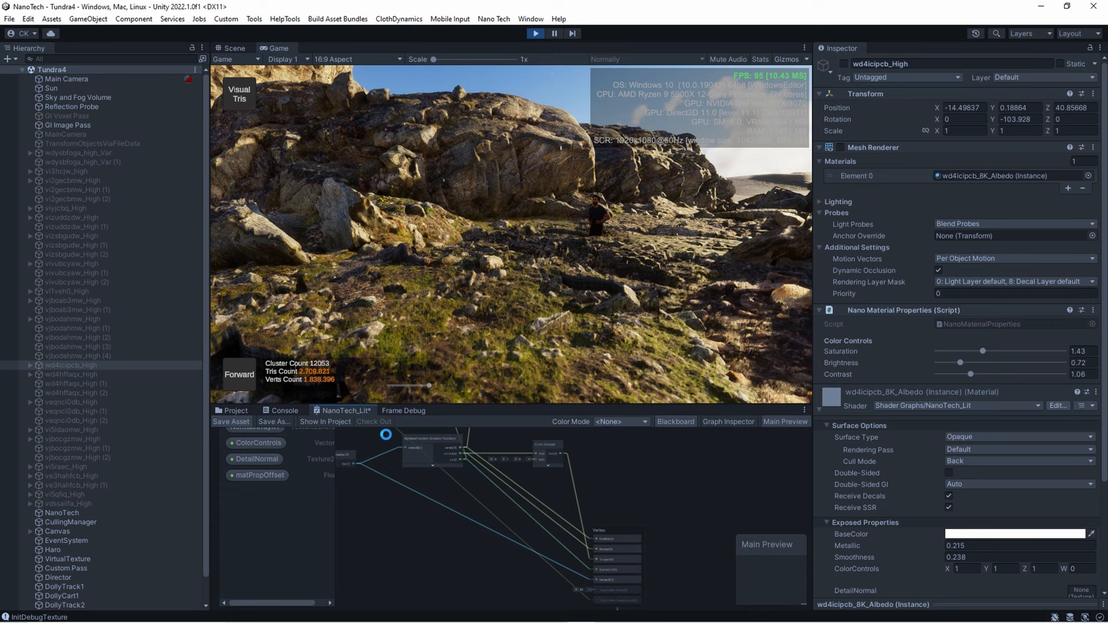
Open the Graph Inspector showing HDRP Lit, Standard, Opaque material settings.
left_click(729, 421)
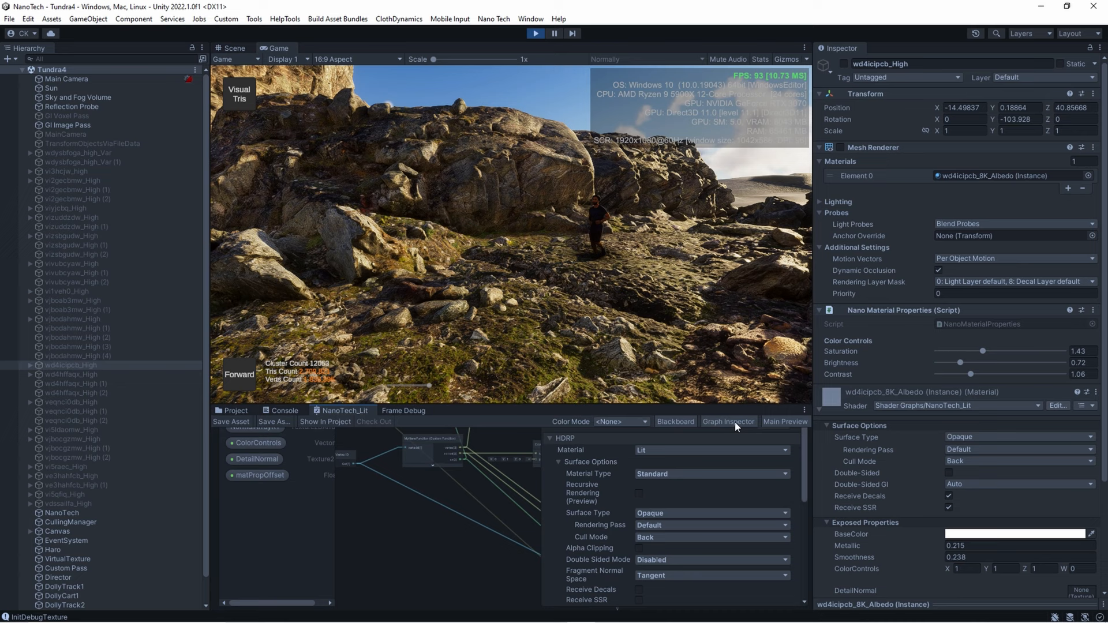